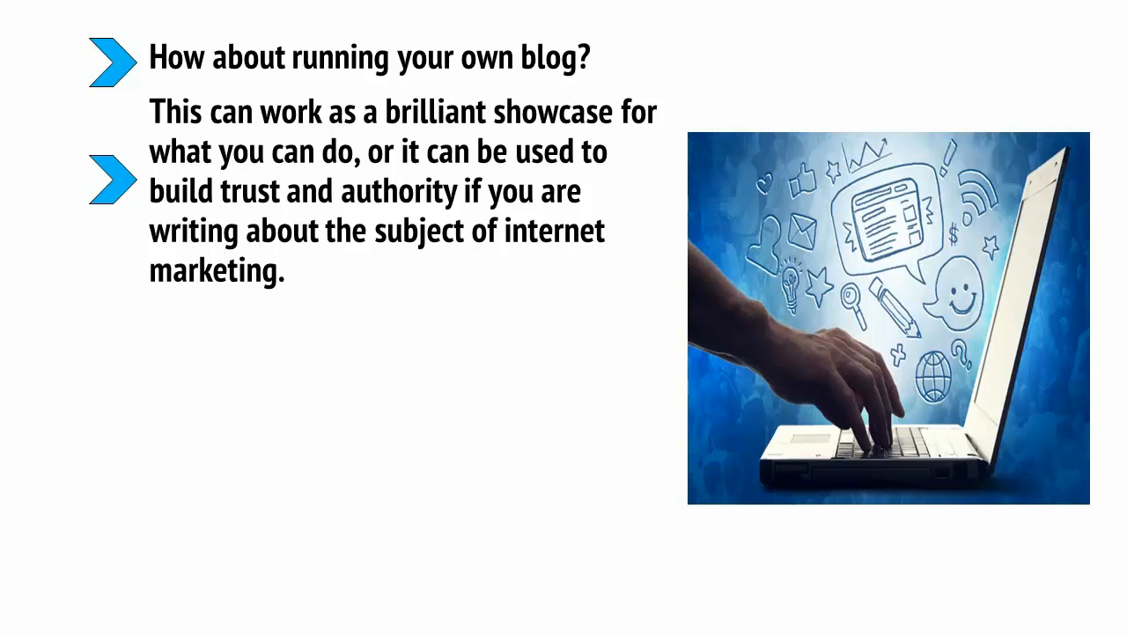
pyautogui.press('Right')
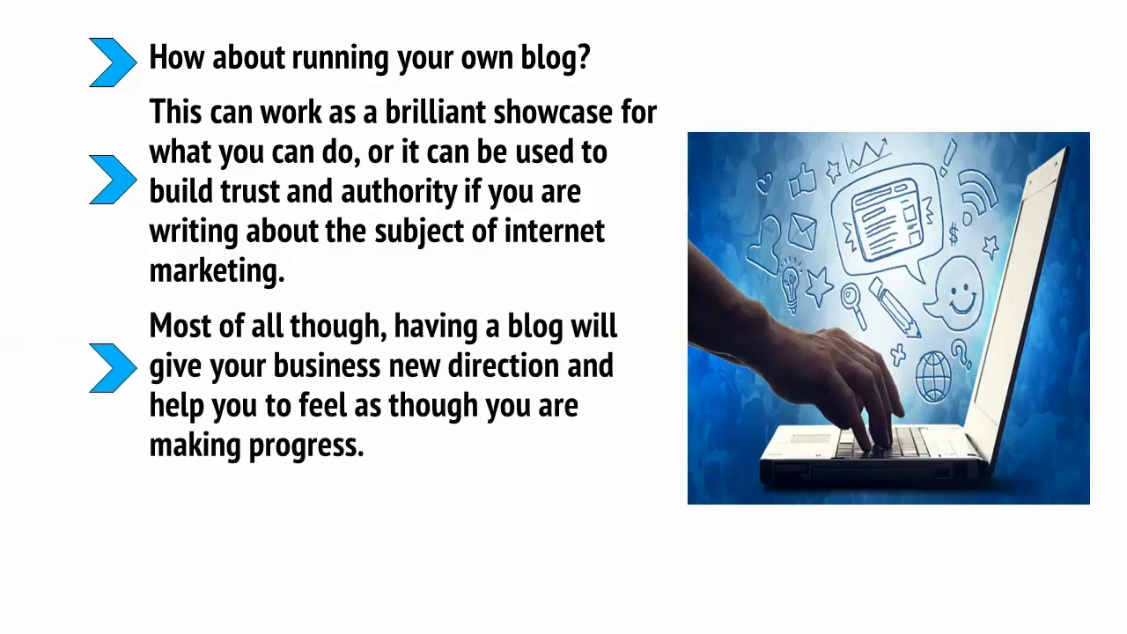